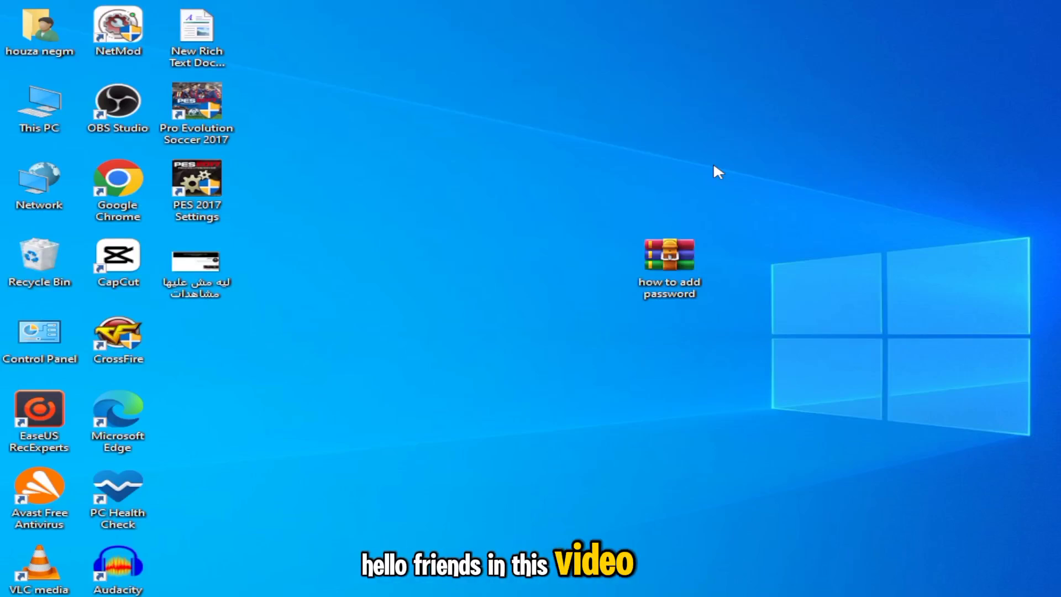
# Extract 'how to add password.rar' to the desktop with Extract Here, confirming the password.
pyautogui.rightClick(668, 261)
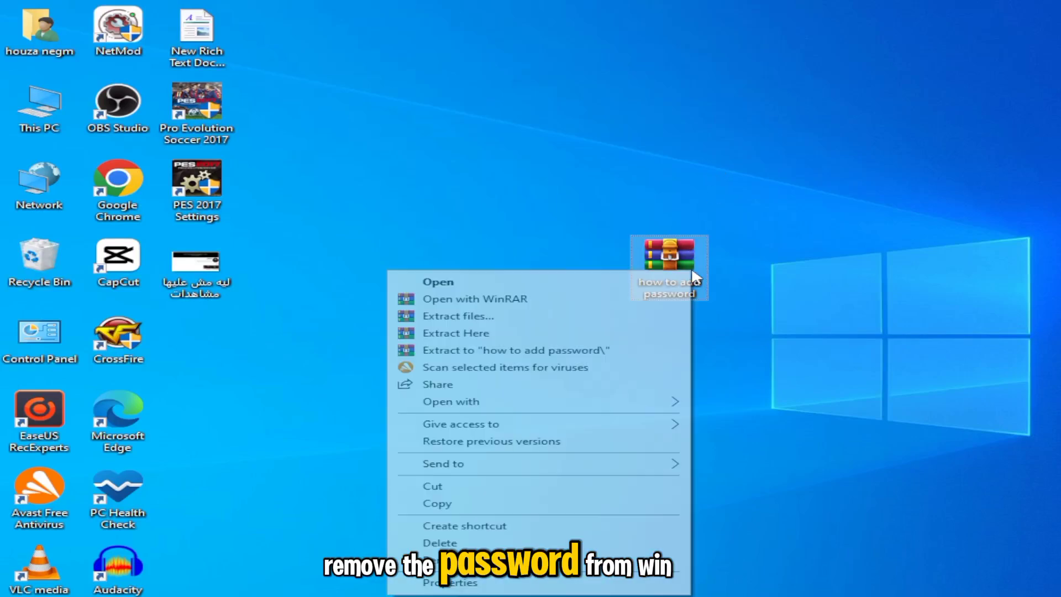
pyautogui.click(455, 333)
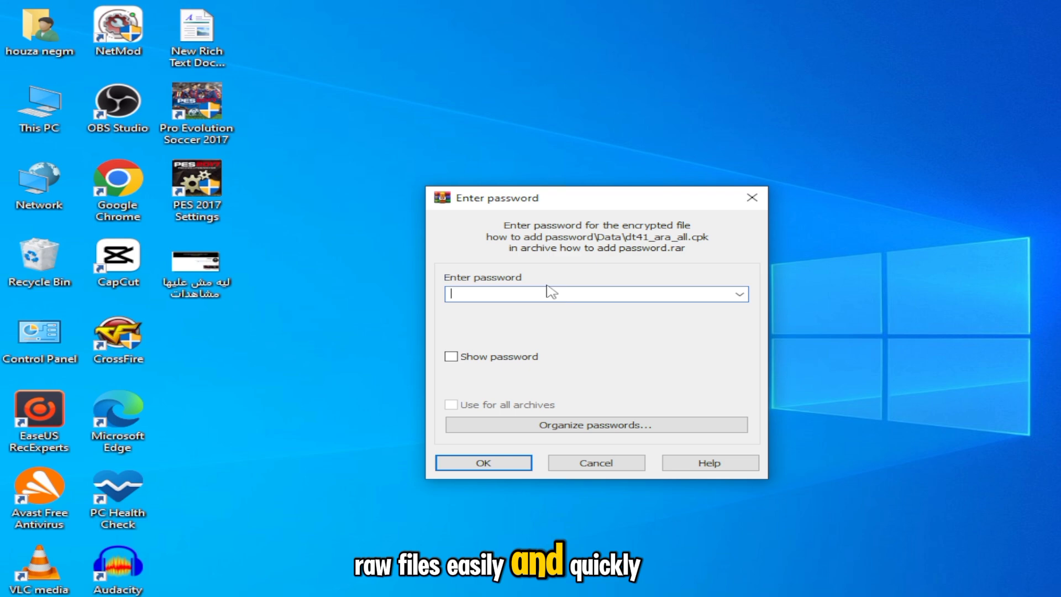
pyautogui.moveTo(573, 310)
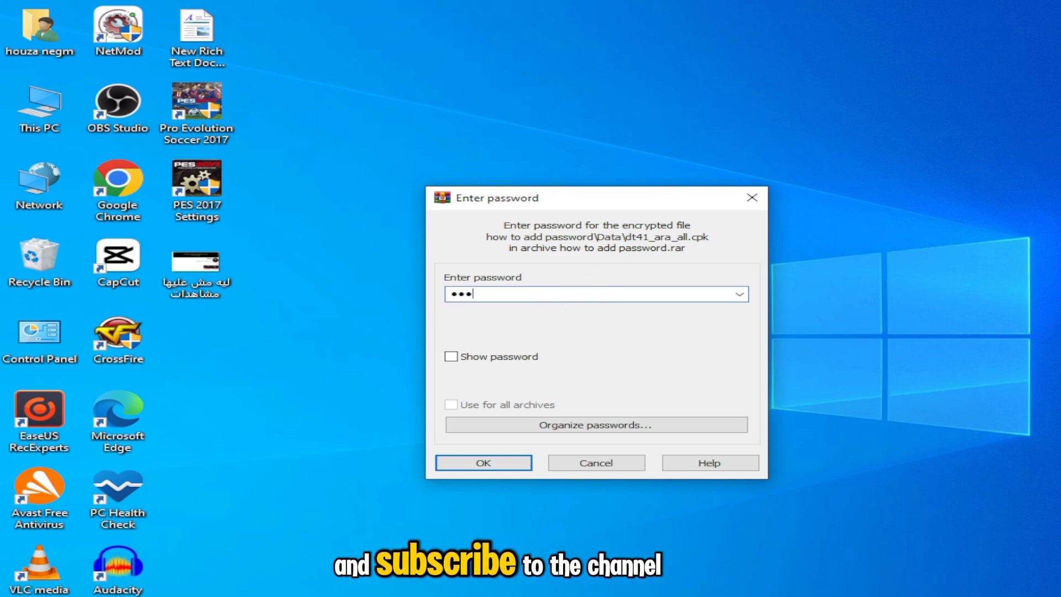
pyautogui.click(483, 462)
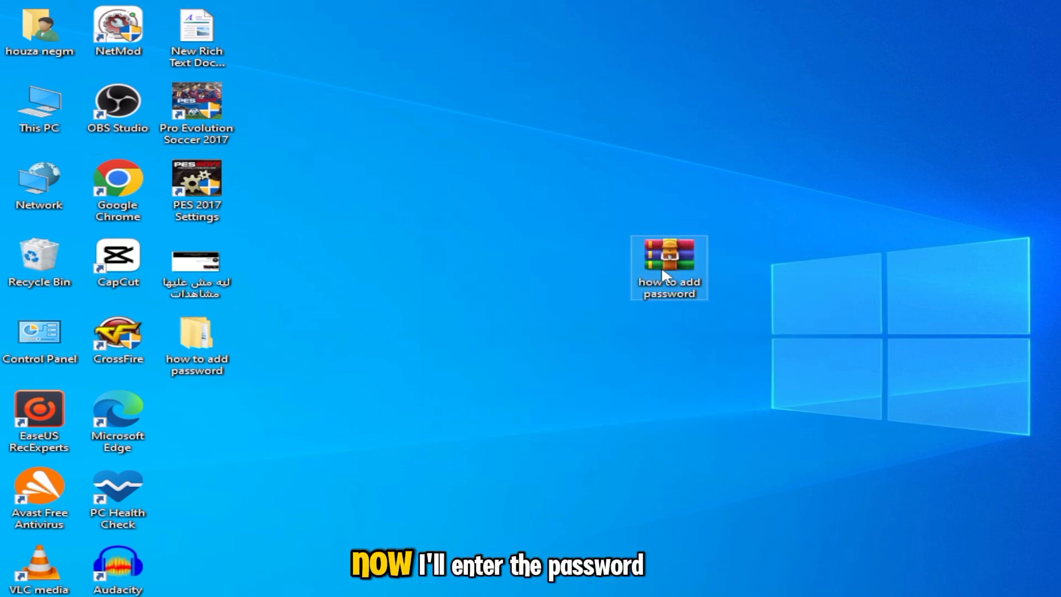
# Open the archive in WinRAR and bring up Convert archives from the Tools menu.
pyautogui.doubleClick(669, 258)
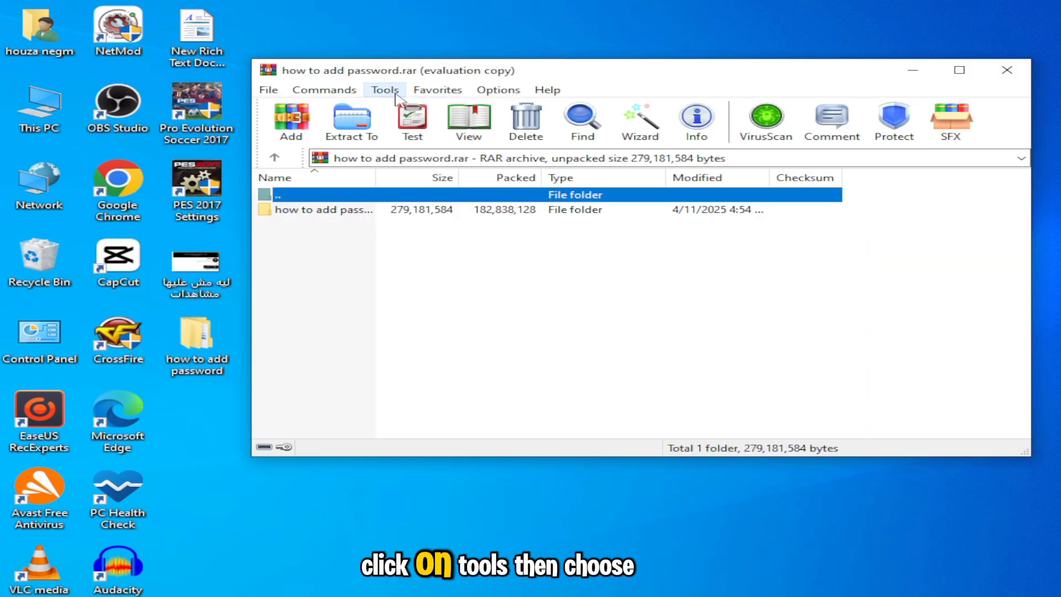
pyautogui.click(385, 90)
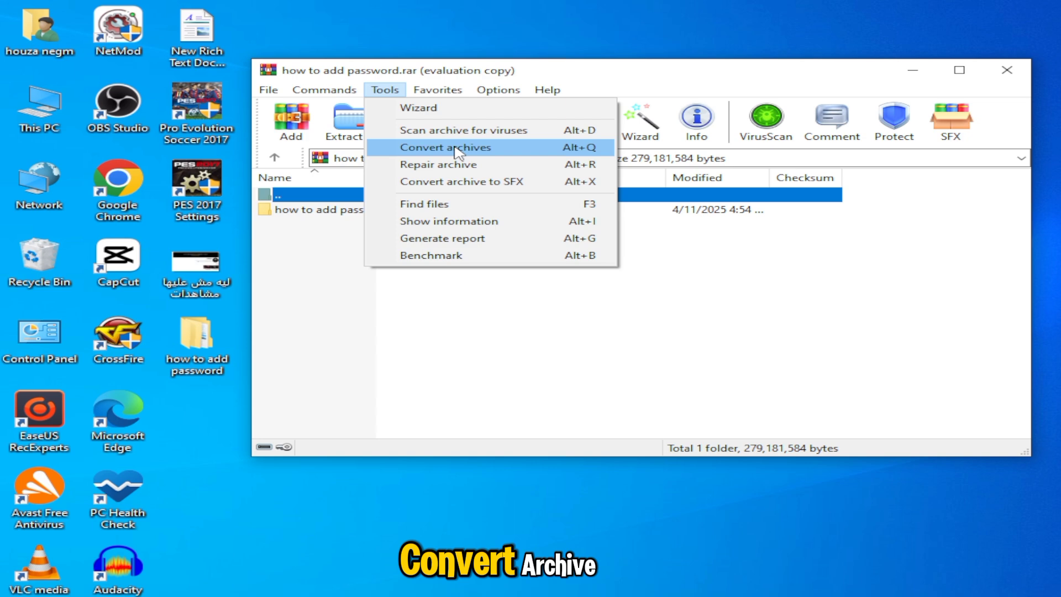
pyautogui.click(447, 148)
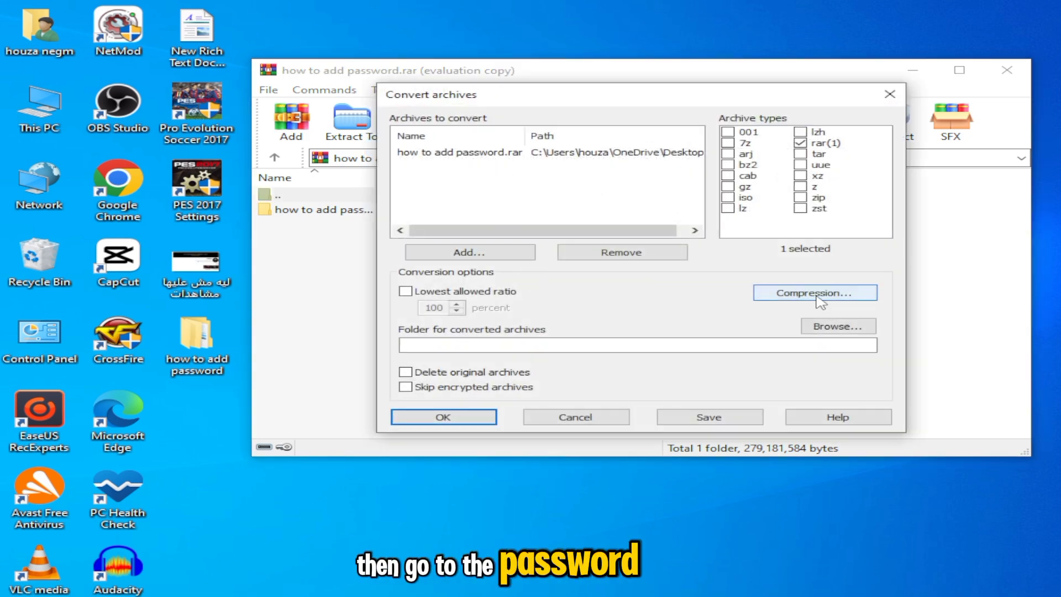
# In the conversion's compression options, set an empty password for the new archive.
pyautogui.click(816, 292)
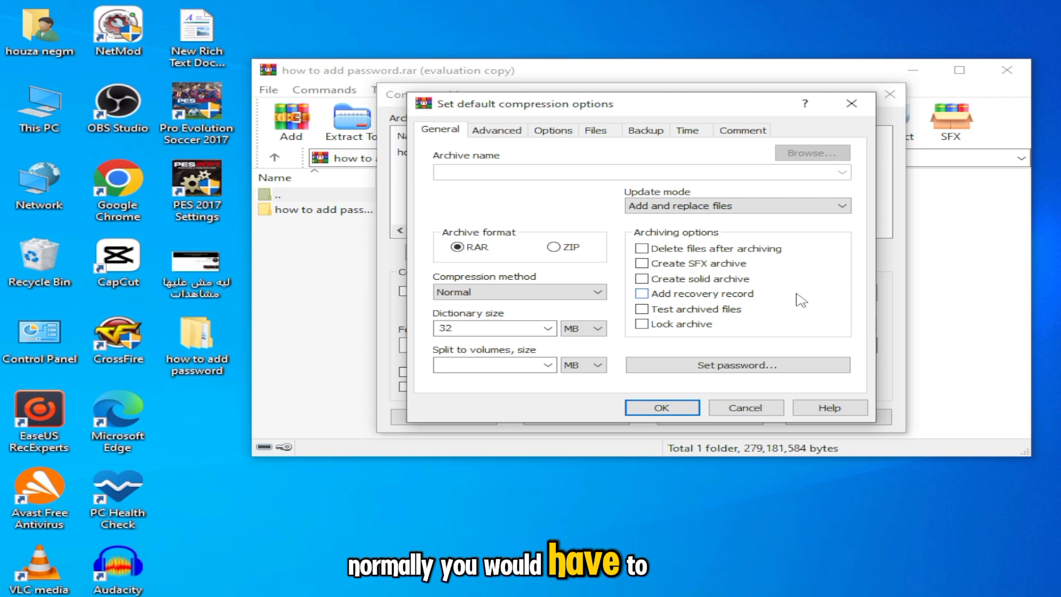
pyautogui.click(738, 365)
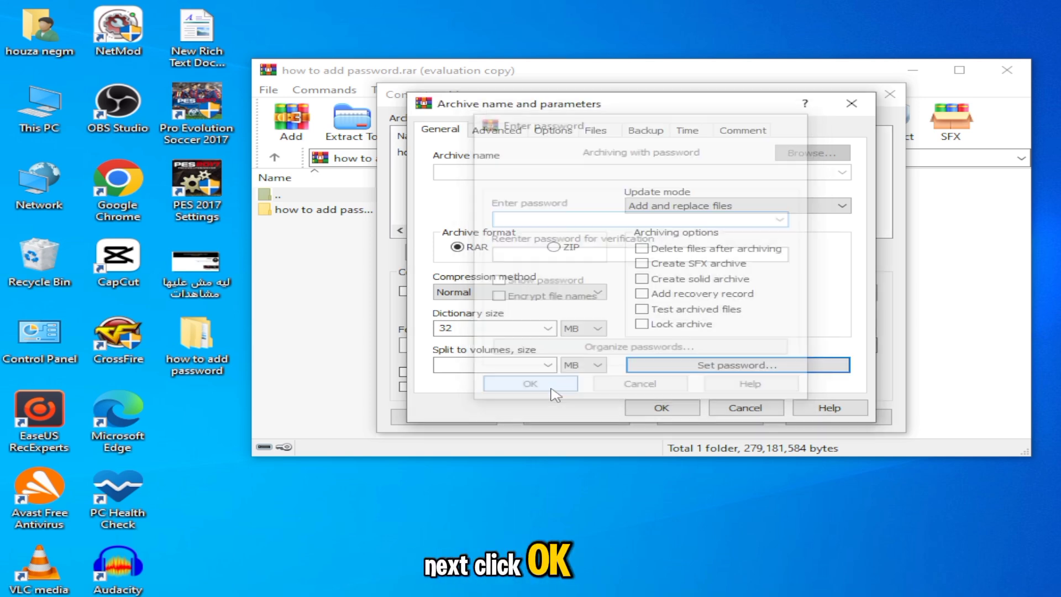
pyautogui.click(530, 384)
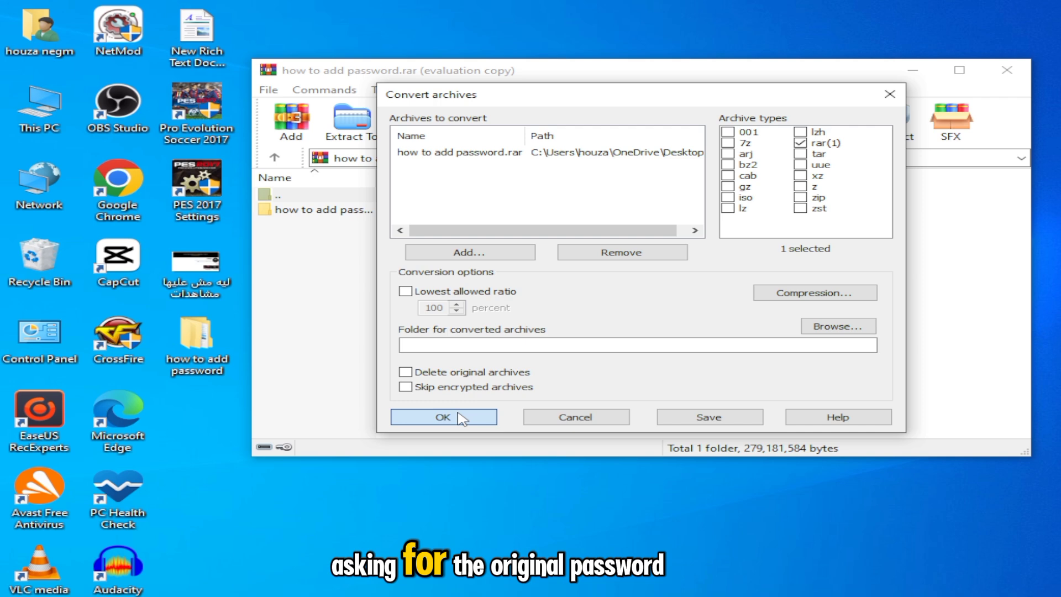
# Run the conversion, supplying the original password when prompted.
pyautogui.click(444, 417)
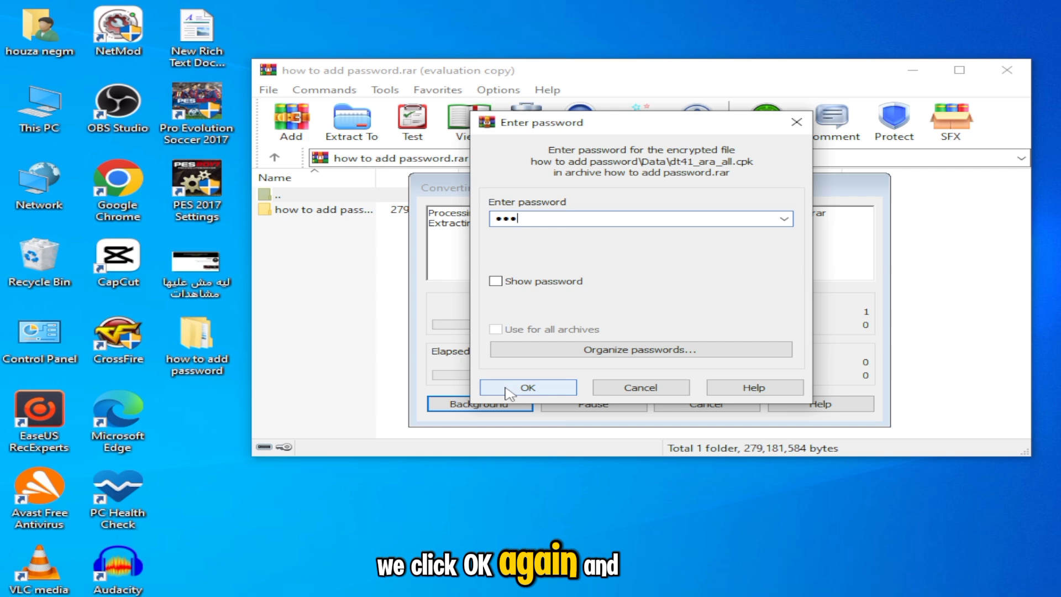
pyautogui.click(528, 388)
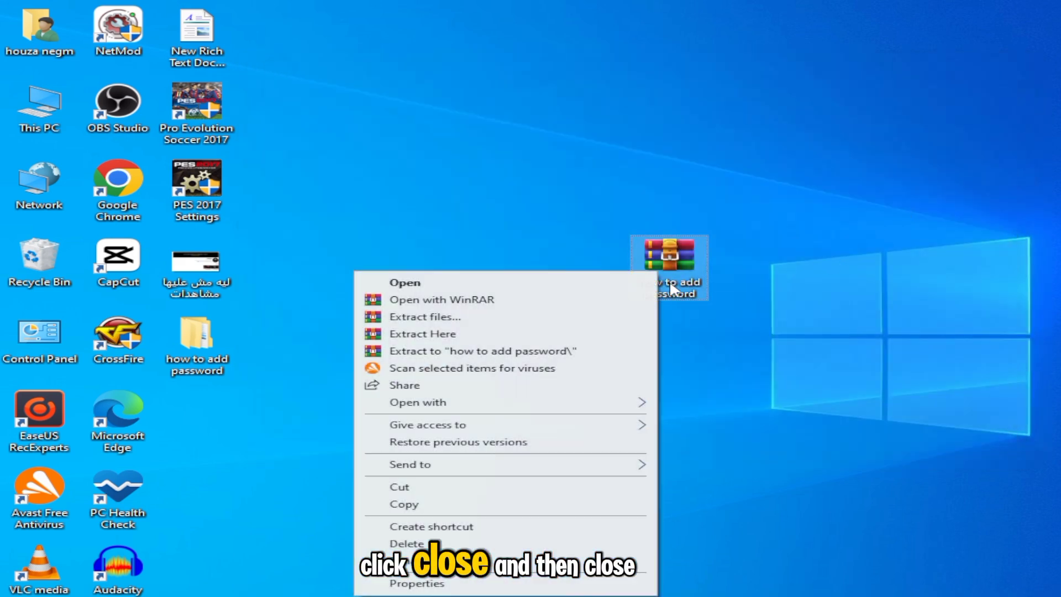
# Extract the converted archive here without a password, choosing Yes to All for file replacement.
pyautogui.click(423, 334)
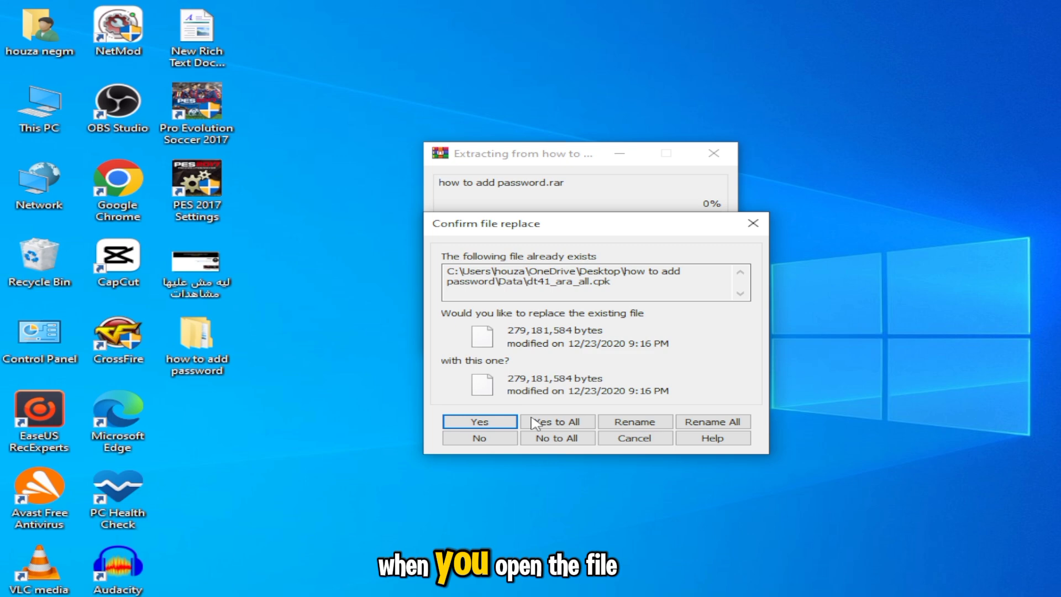
pyautogui.click(557, 422)
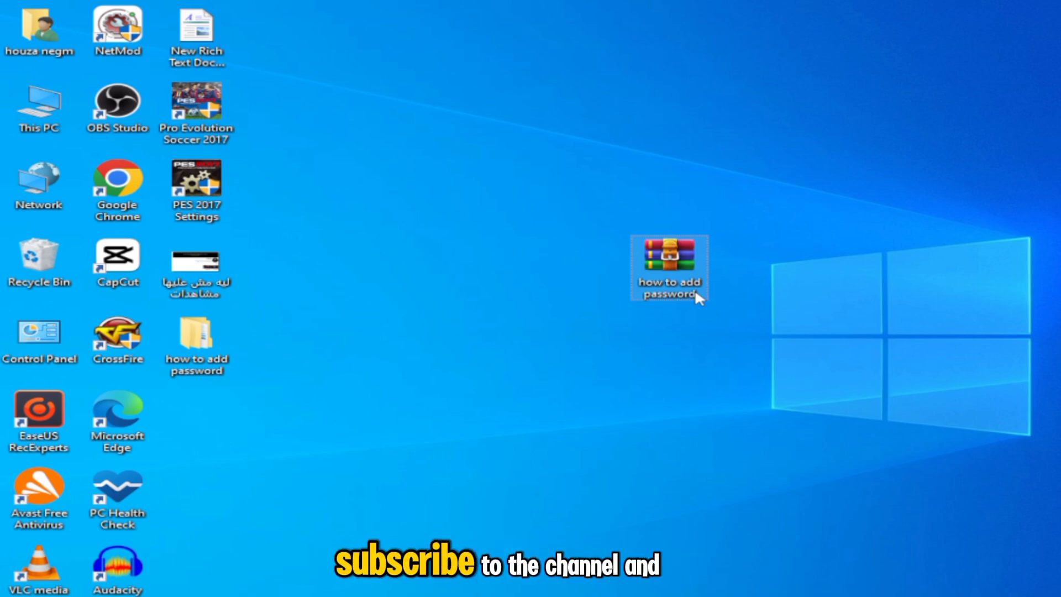
pyautogui.moveTo(296, 356)
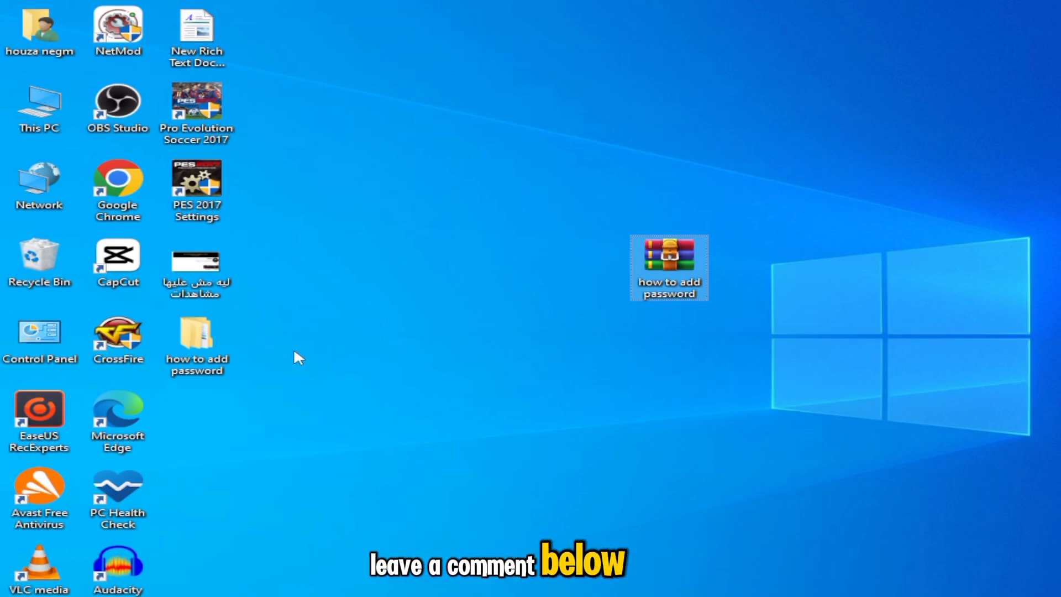